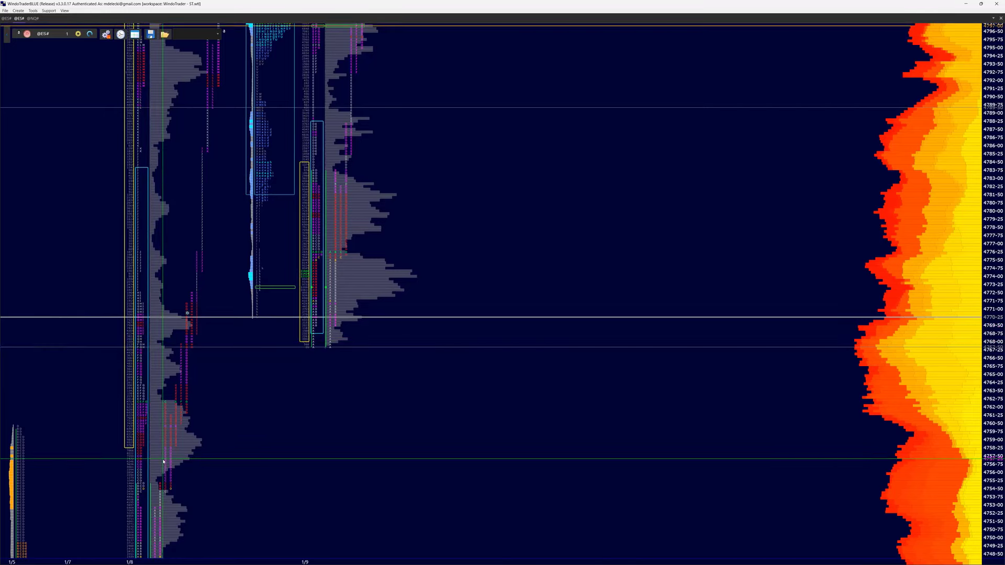
{"action": "mouse_move", "coordinate": [202, 390]}
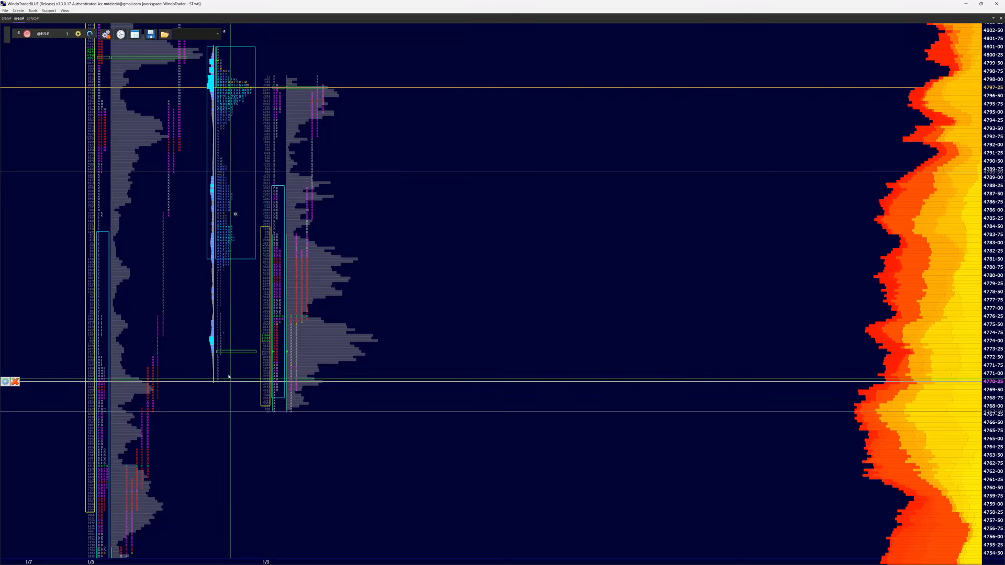
{"action": "mouse_move", "coordinate": [218, 386]}
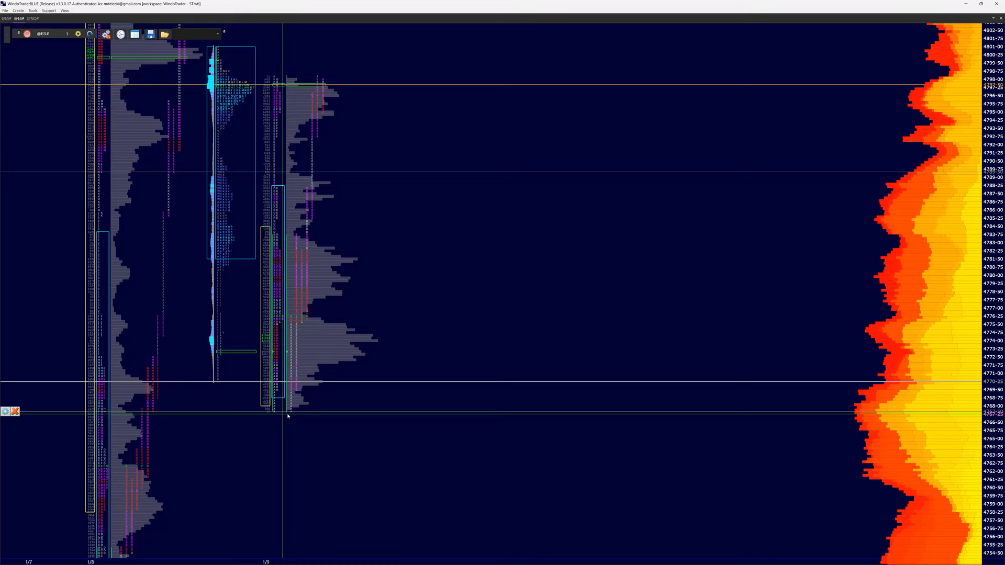
{"action": "mouse_move", "coordinate": [295, 414]}
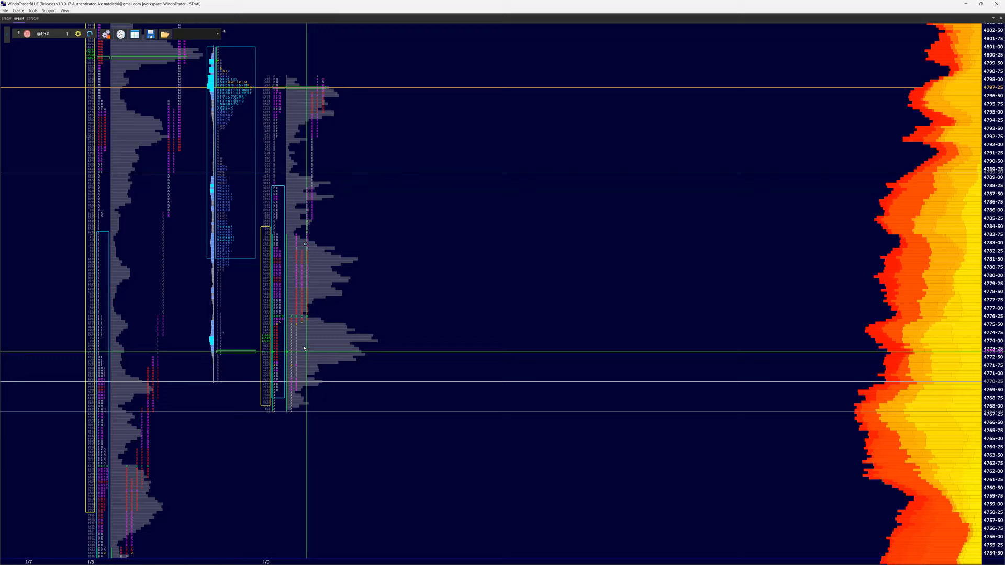
{"action": "mouse_move", "coordinate": [308, 347]}
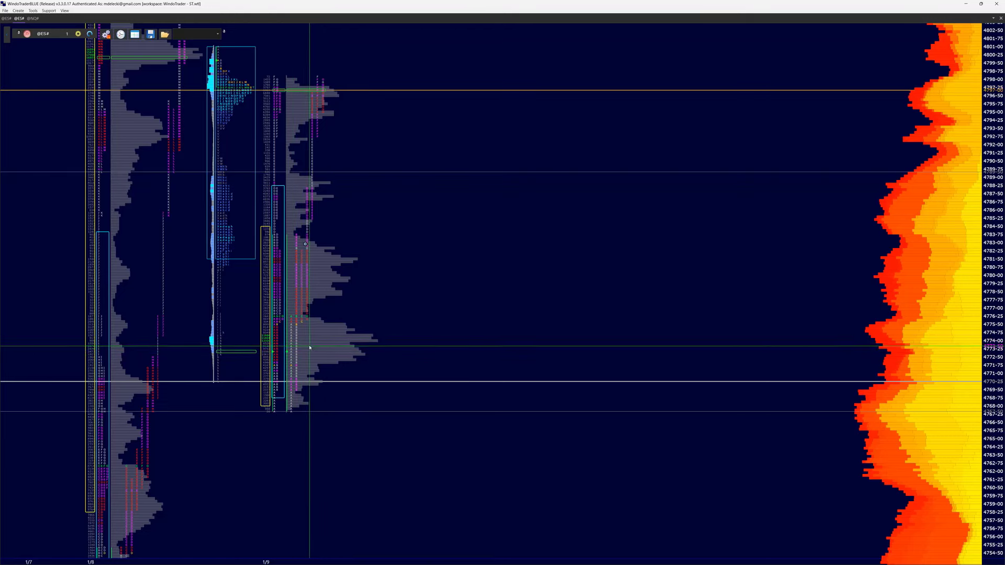